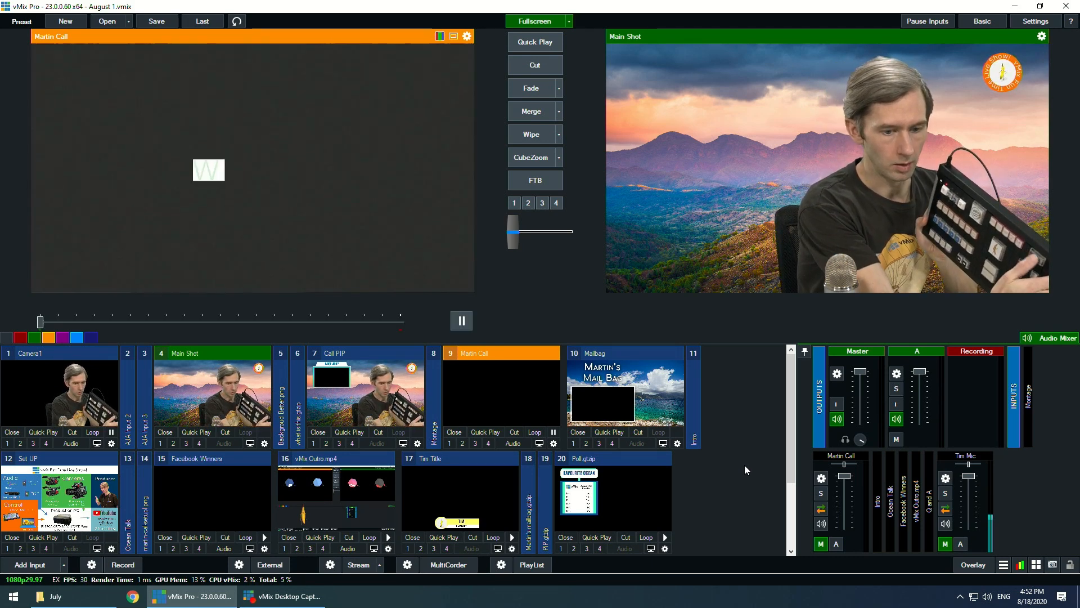
# Start recording with the Set UP overview graphic live and Main Shot queued in preview.
pyautogui.click(123, 564)
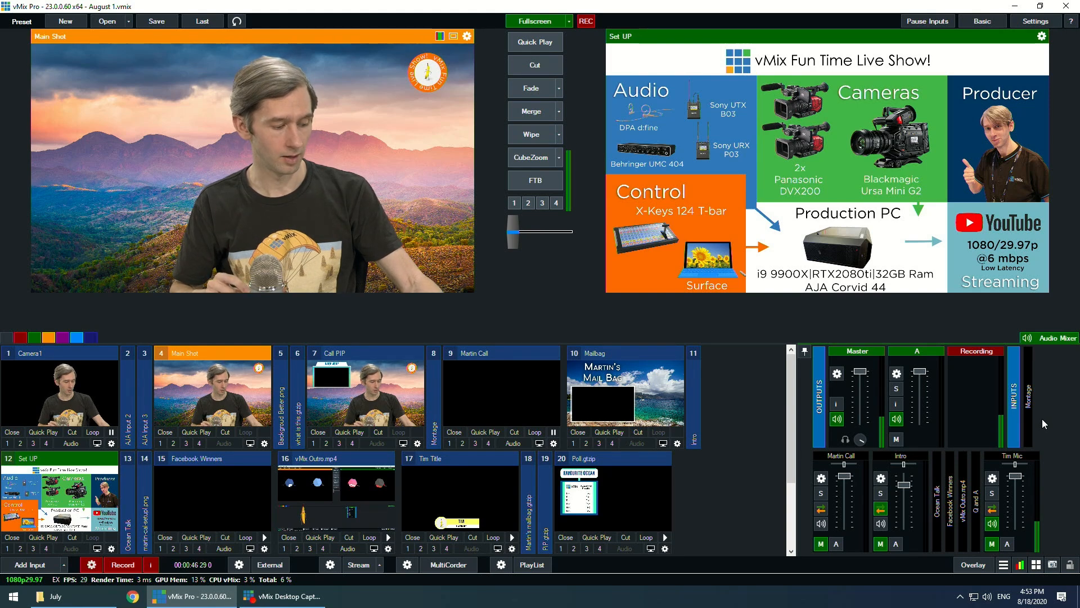
# Fade Main Shot to output in place of Set UP, then fade the Ocean Talk video live.
pyautogui.click(534, 65)
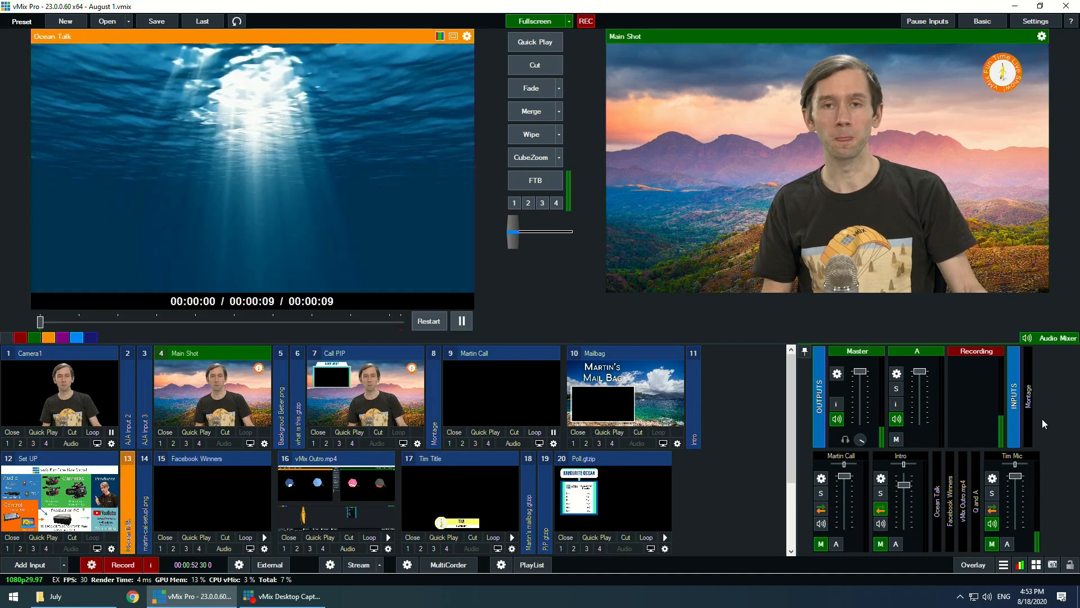
pyautogui.click(534, 64)
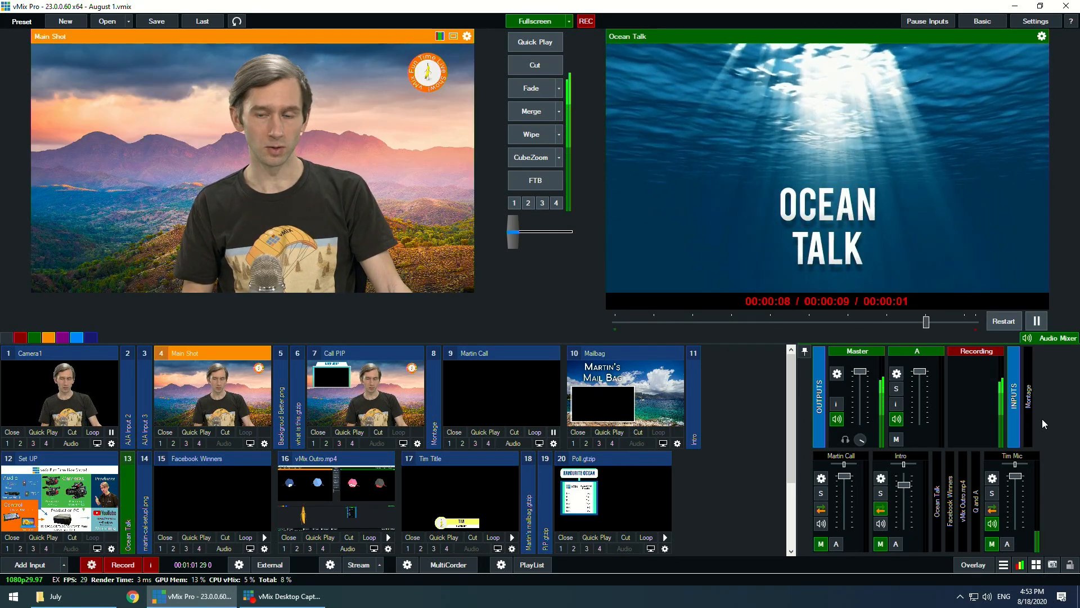
pyautogui.click(535, 64)
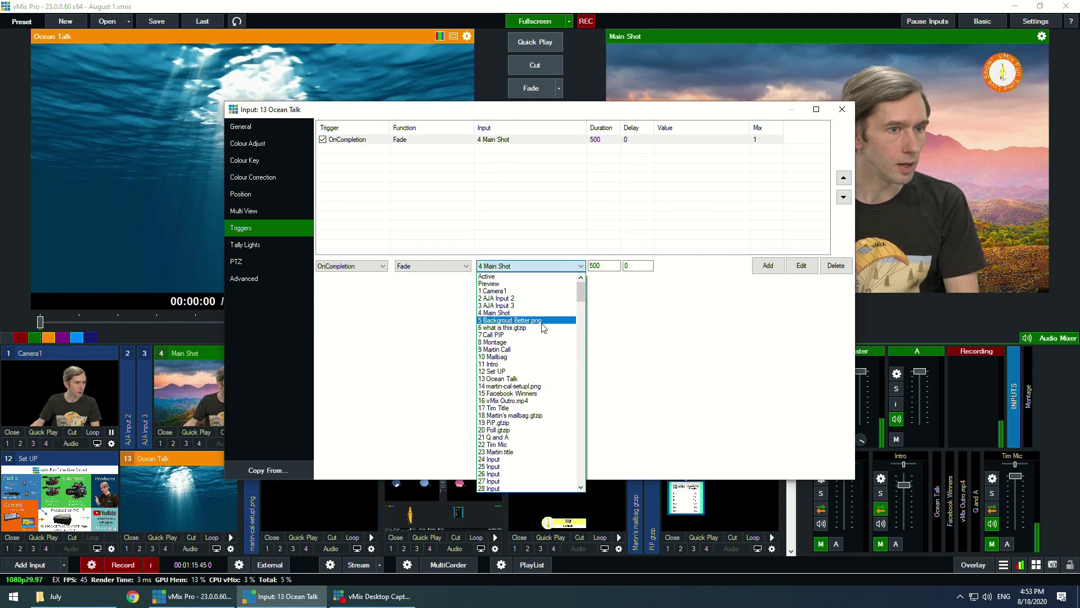
# Retarget Ocean Talk's OnCompletion fade trigger to input 9 Martin Call and apply the edit.
pyautogui.click(495, 341)
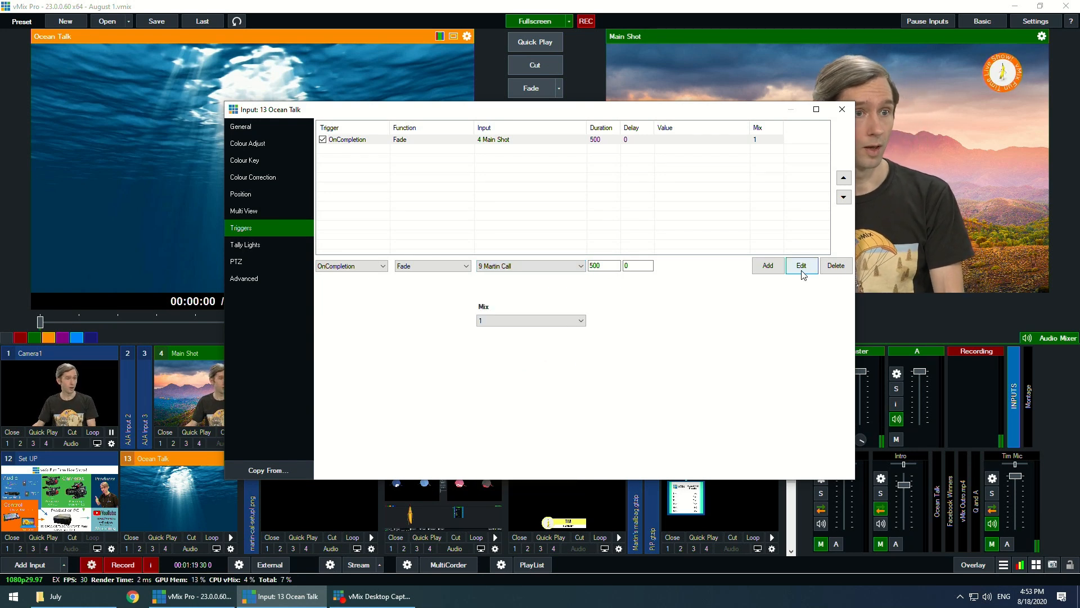
pyautogui.click(801, 265)
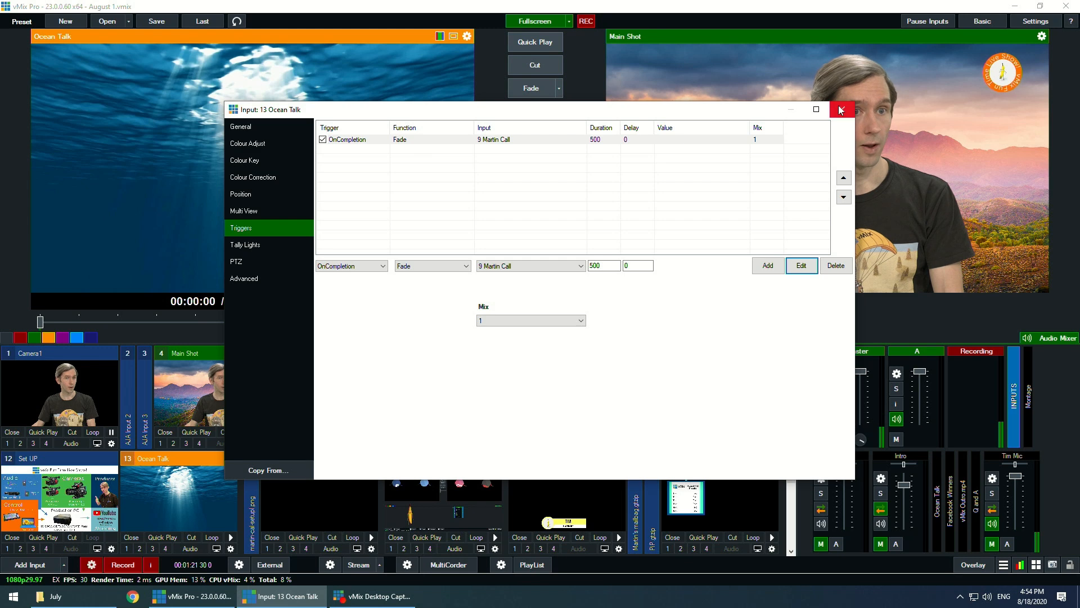
# Close Ocean Talk's settings, replay the clip to test the Martin Call handoff, then fade to Main Shot.
pyautogui.click(841, 110)
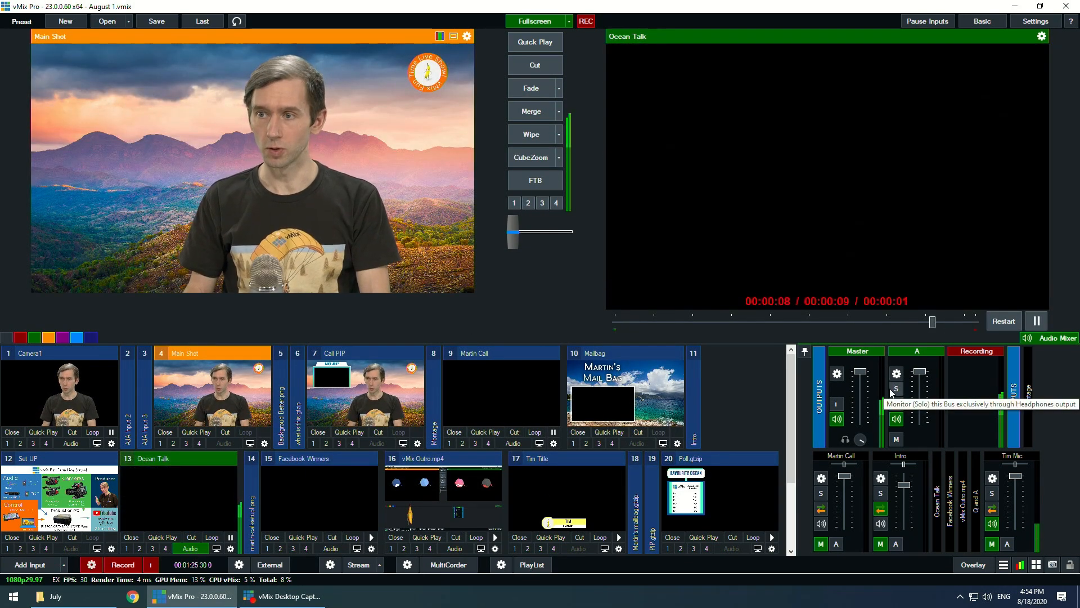
pyautogui.click(179, 490)
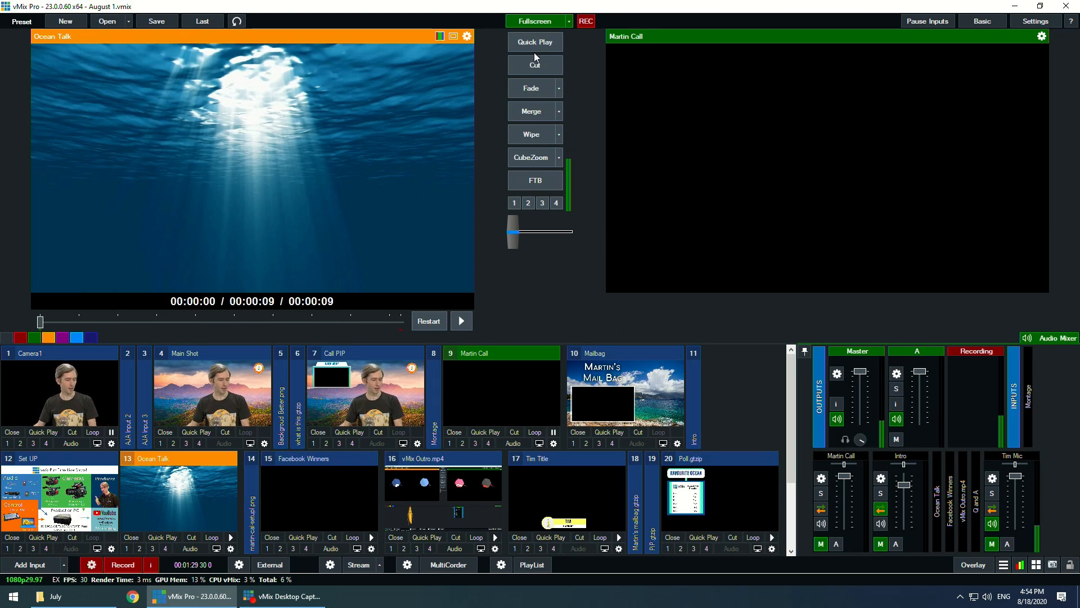
pyautogui.click(535, 65)
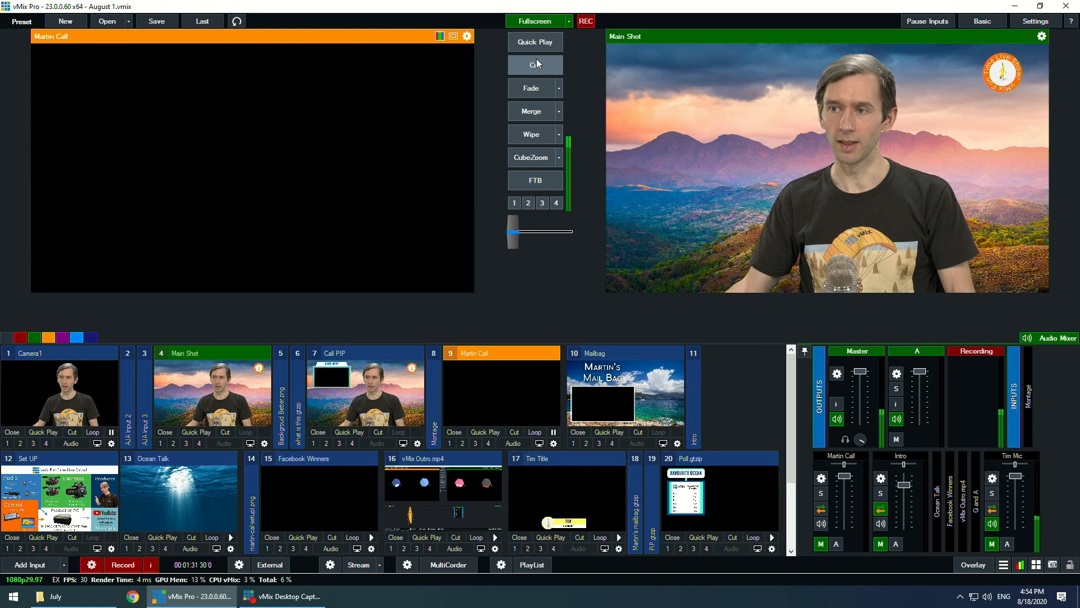
pyautogui.click(535, 63)
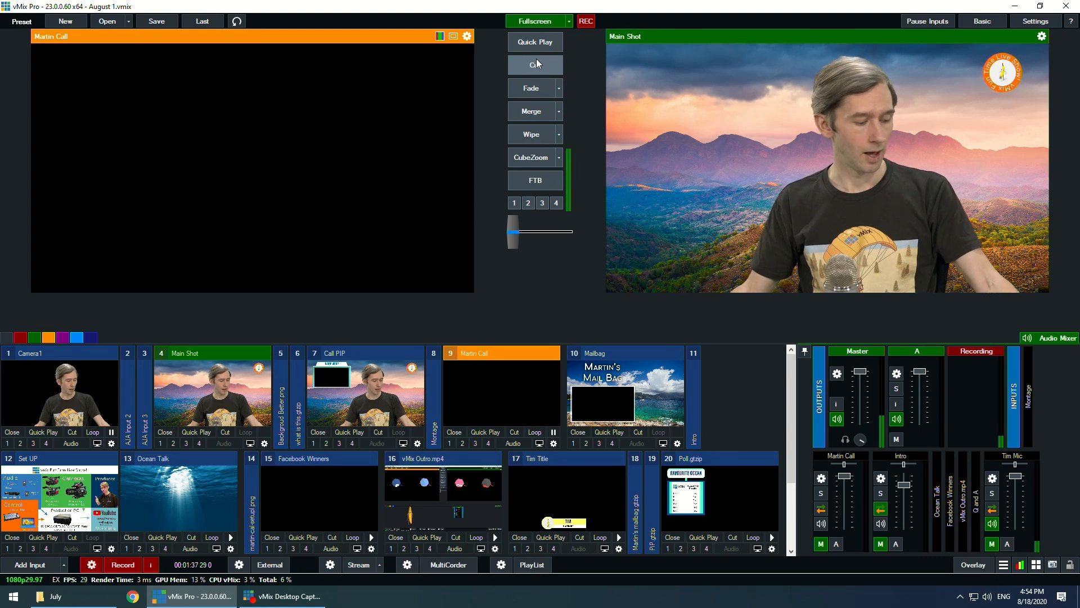
pyautogui.click(535, 65)
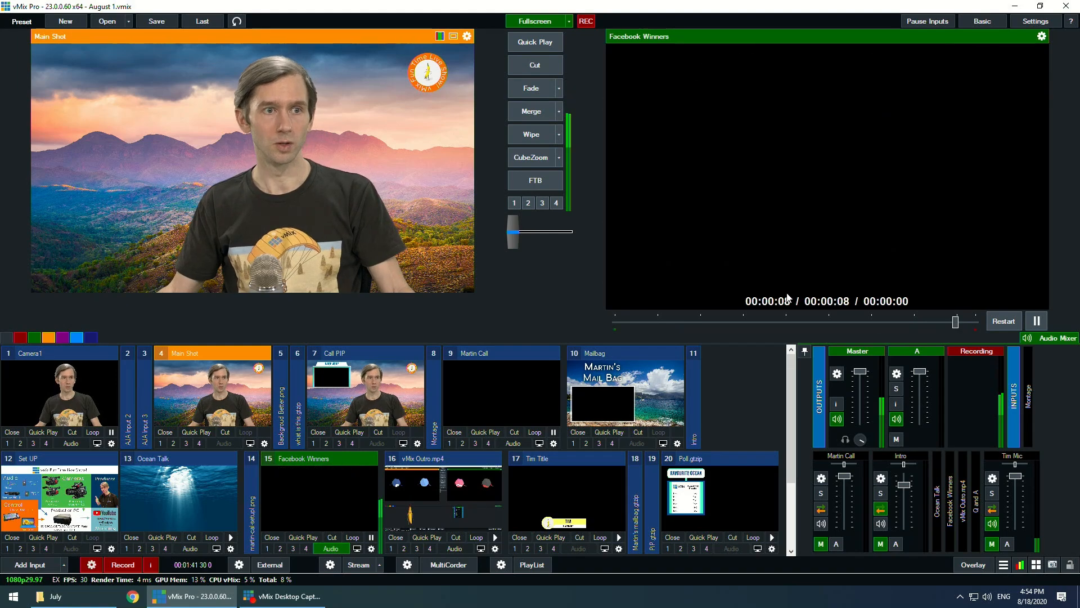
# Fade Facebook Winners live, then take input 21 Q and A to output.
pyautogui.click(535, 64)
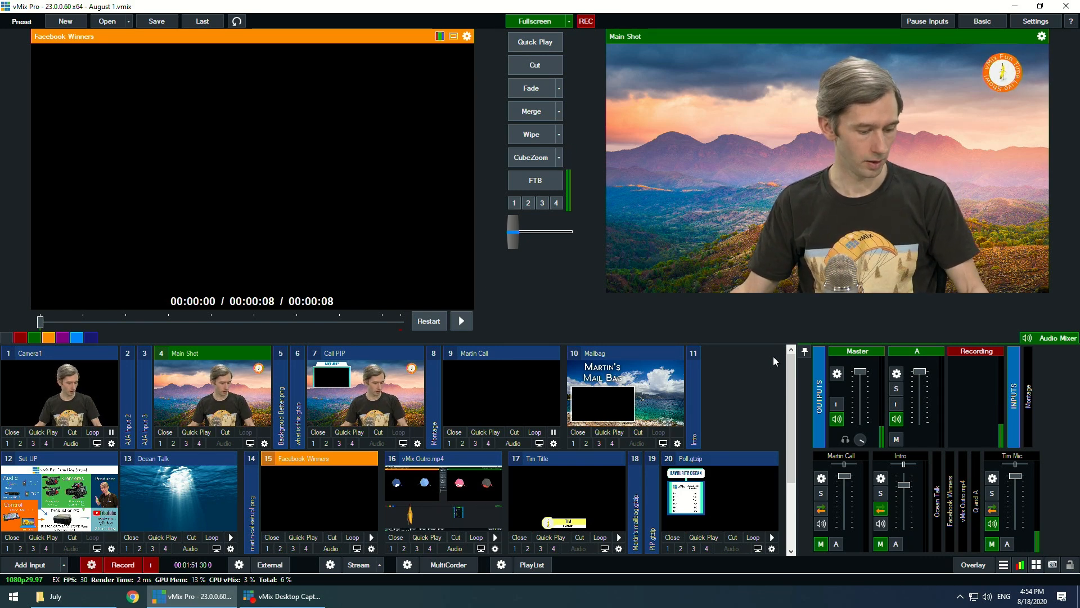
pyautogui.click(543, 202)
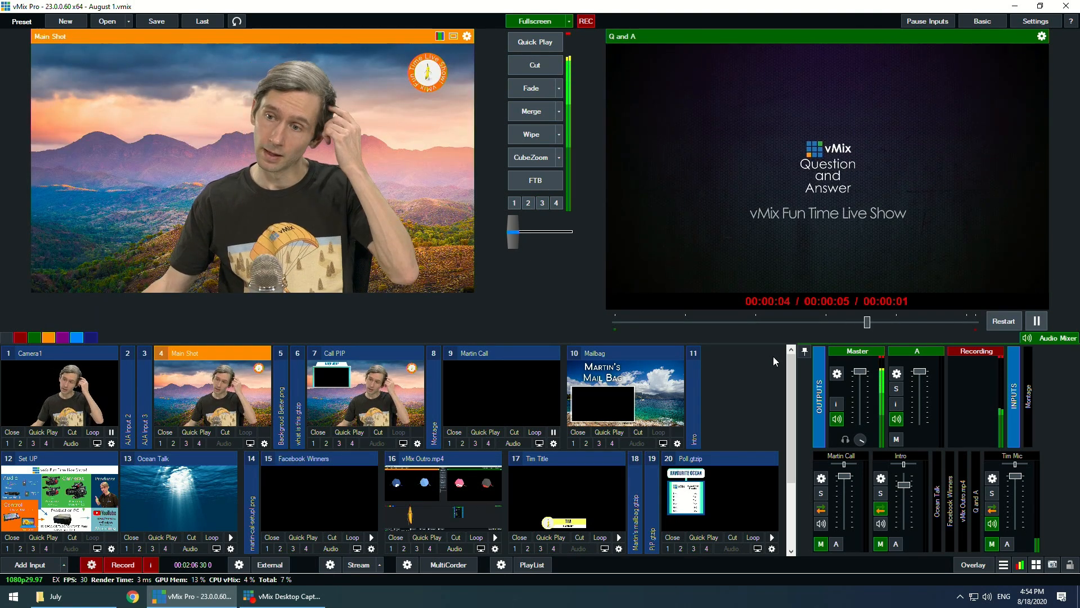
# Fade back to Main Shot once the Q and A intro finishes.
pyautogui.click(534, 65)
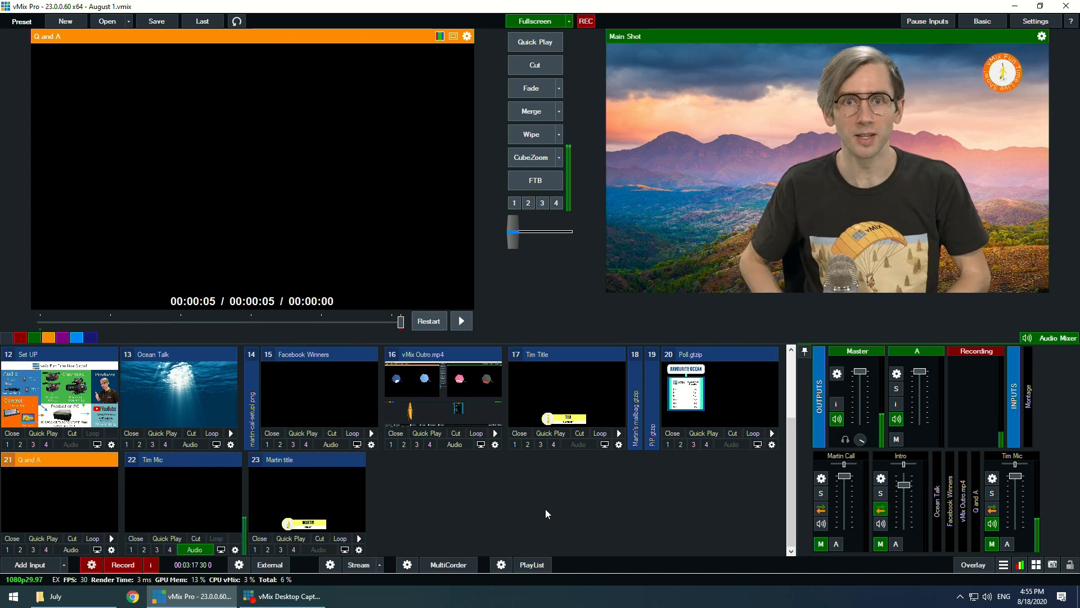
pyautogui.moveTo(564, 387)
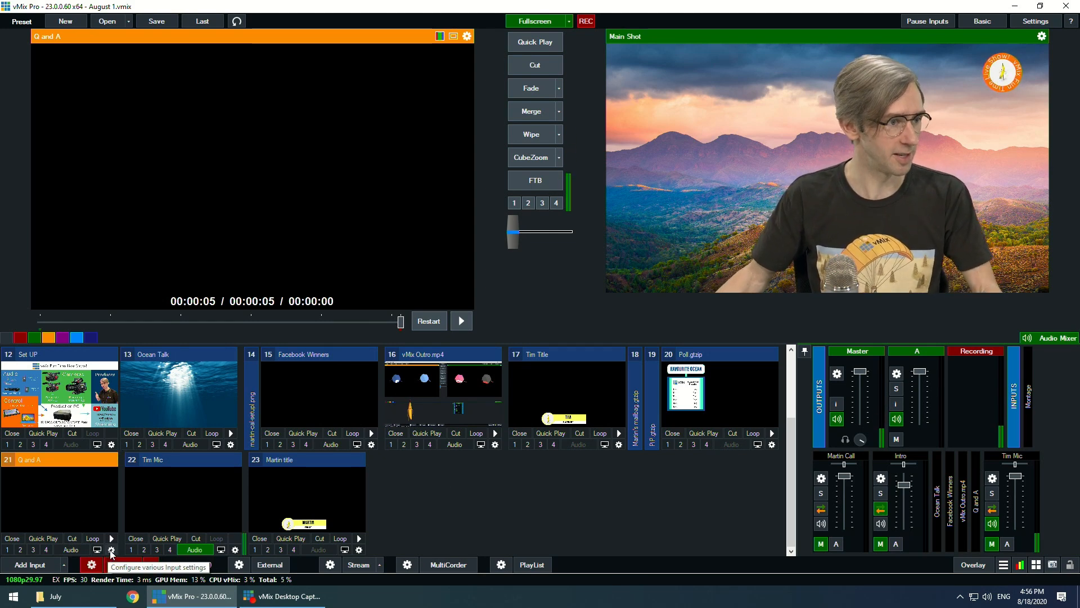
# Change Q and A's OnCompletion fade trigger to 10 Mailbag and close its settings window.
pyautogui.click(110, 551)
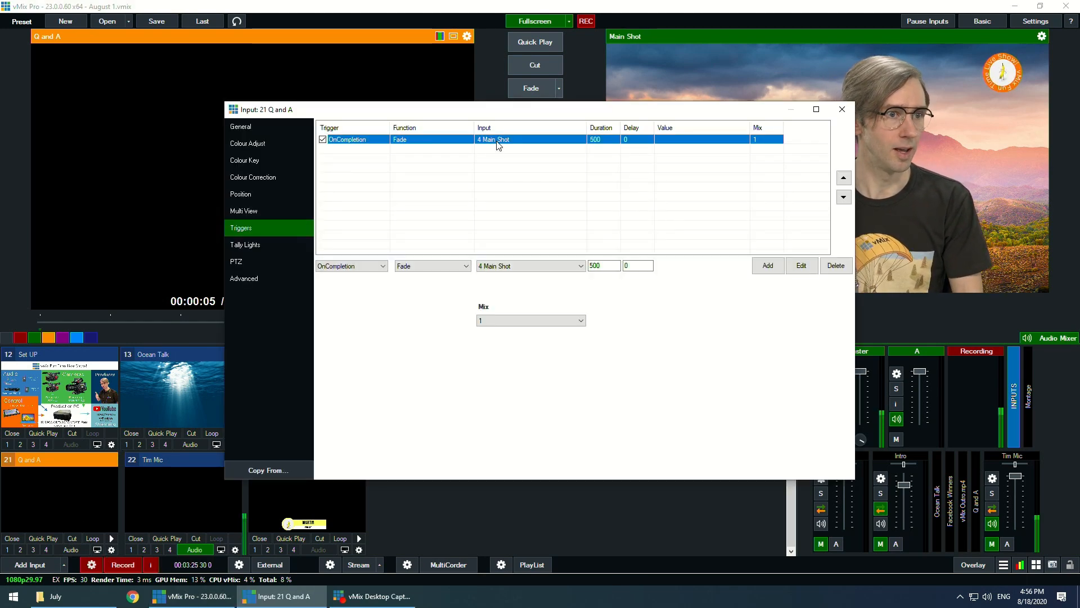
pyautogui.click(528, 265)
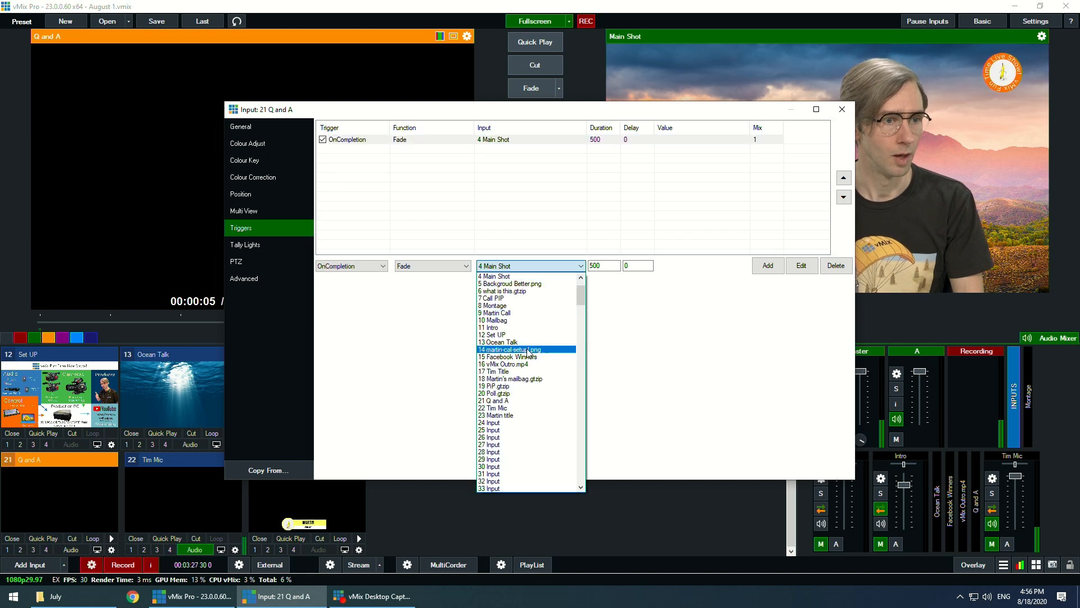
pyautogui.click(495, 319)
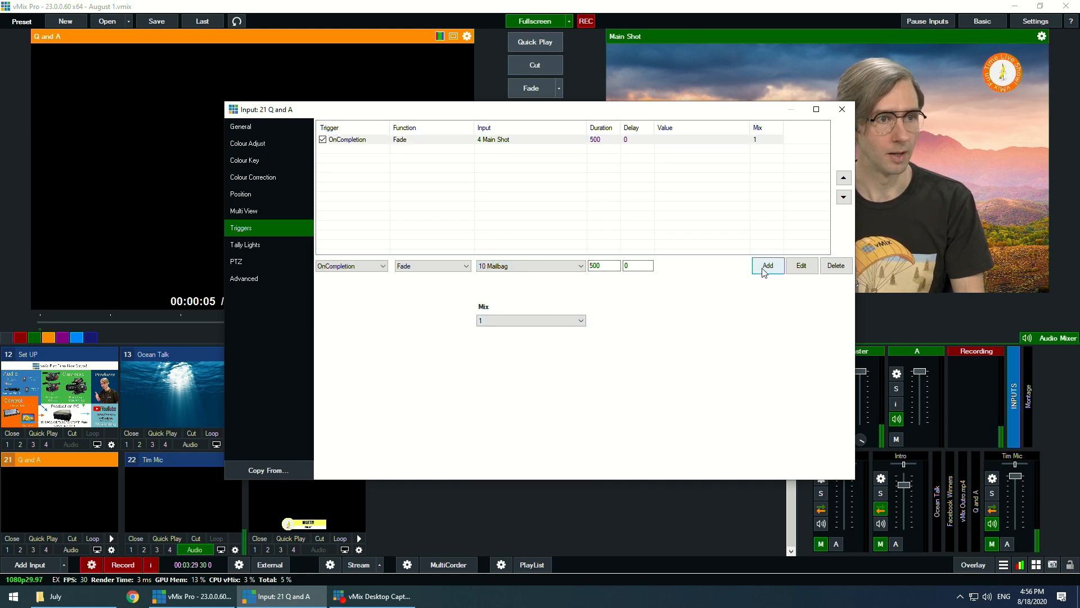
pyautogui.click(801, 265)
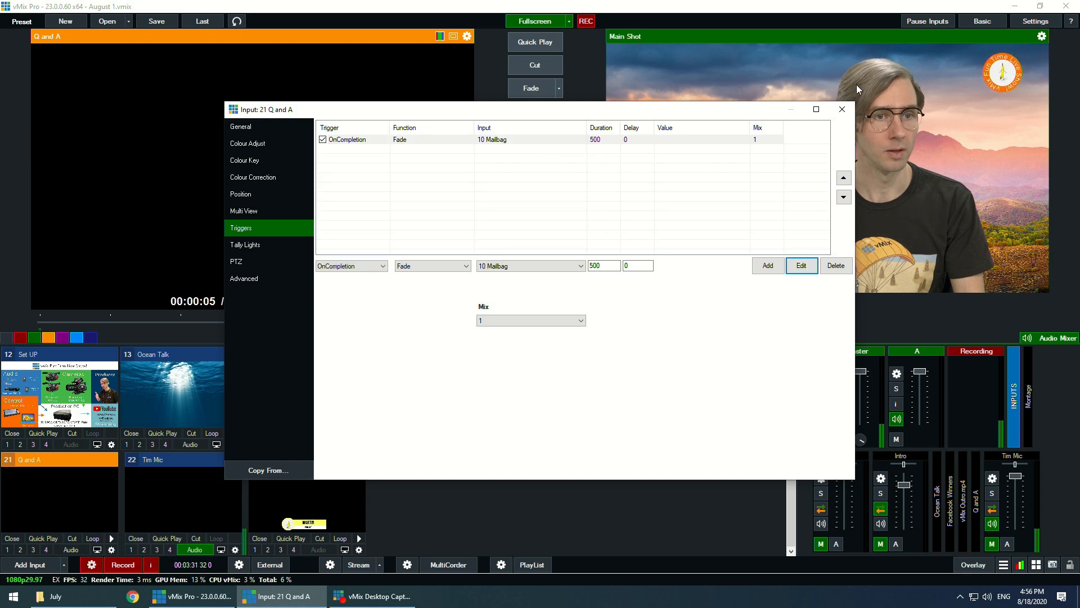
pyautogui.click(841, 110)
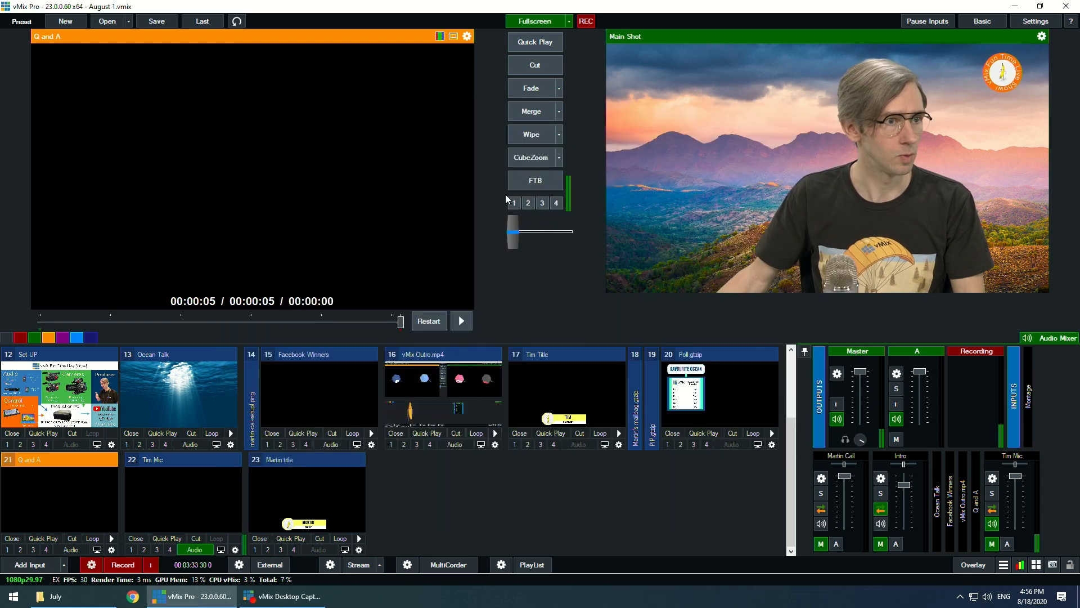
# Transition so Call PIP is on output with Main Shot queued in preview.
pyautogui.click(534, 65)
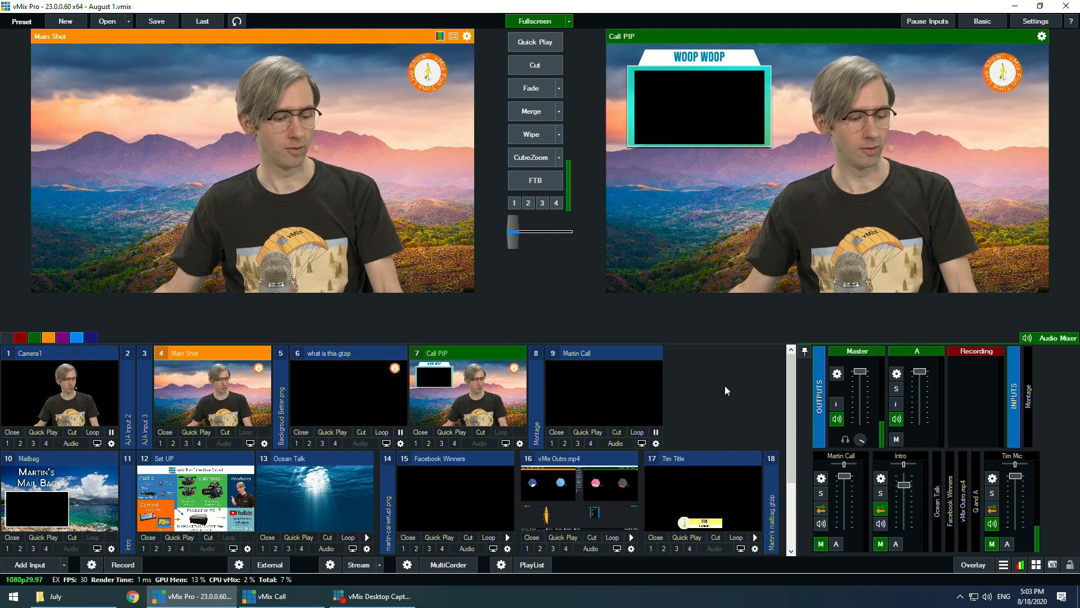
# Open Poll.gtzip in the Title Editor and select the Choice 5.Text field for editing.
pyautogui.scroll(-3)
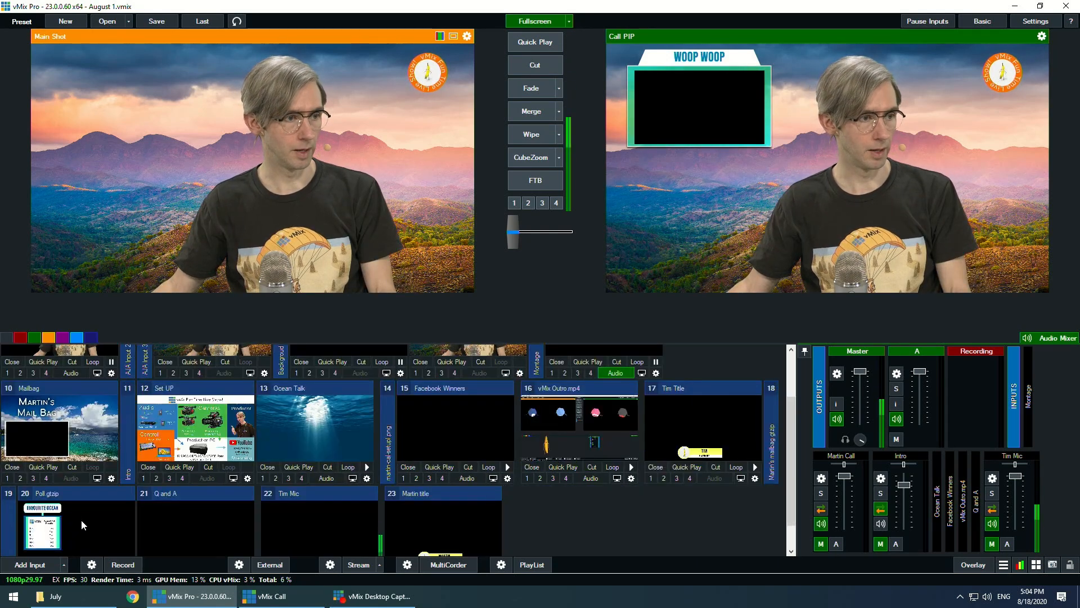
pyautogui.doubleClick(41, 529)
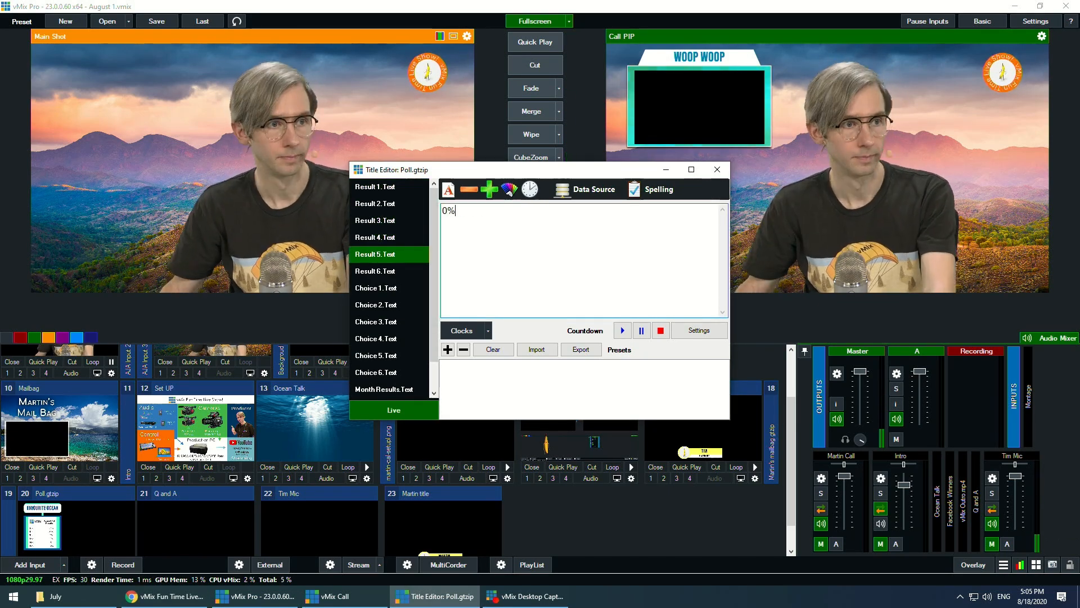
pyautogui.click(375, 355)
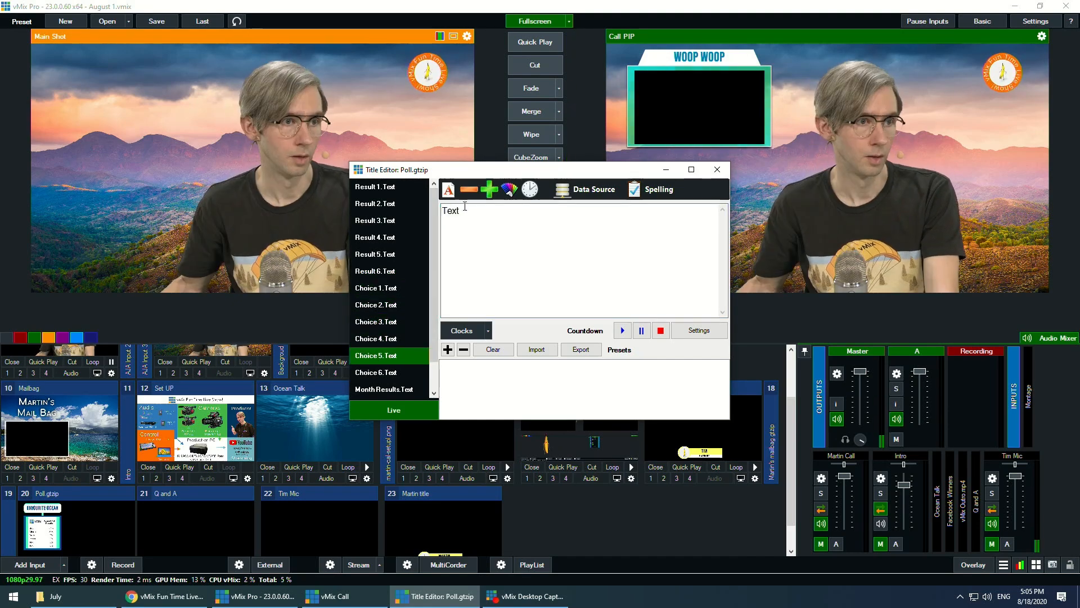
pyautogui.click(716, 169)
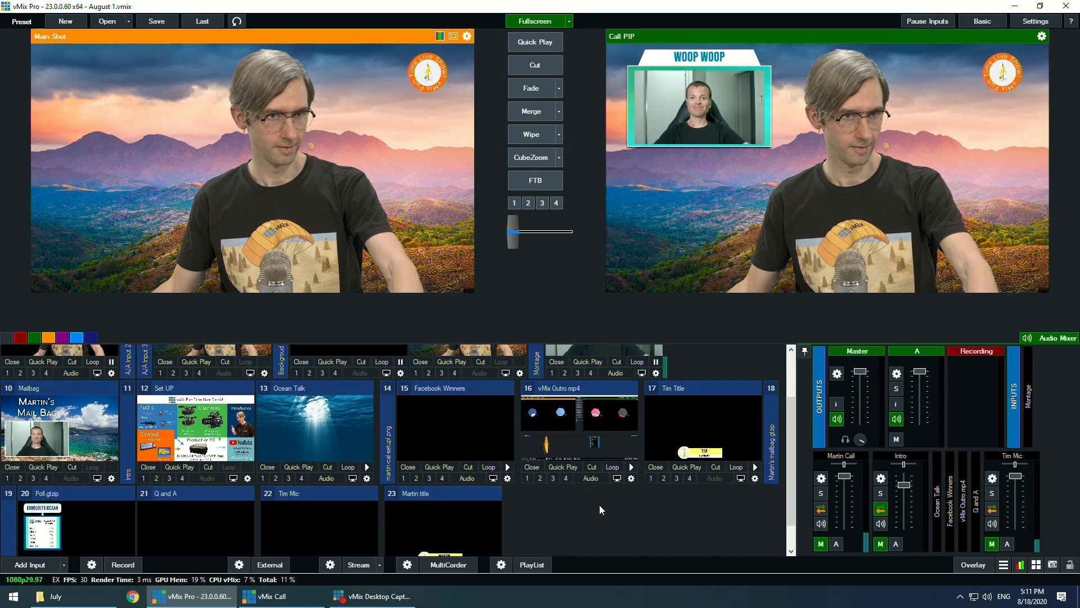
# Start recording the show, with Ocean Talk going to air and Main Shot queued.
pyautogui.click(123, 563)
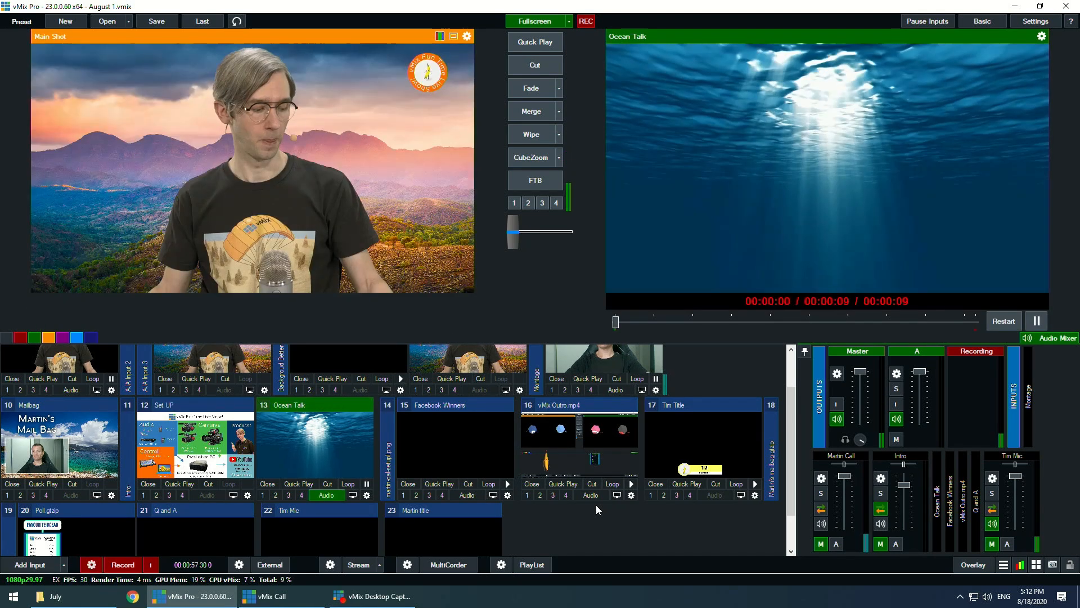
# Scroll the input list back up to reach the Martin Call input and Poll overlay.
pyautogui.scroll(3)
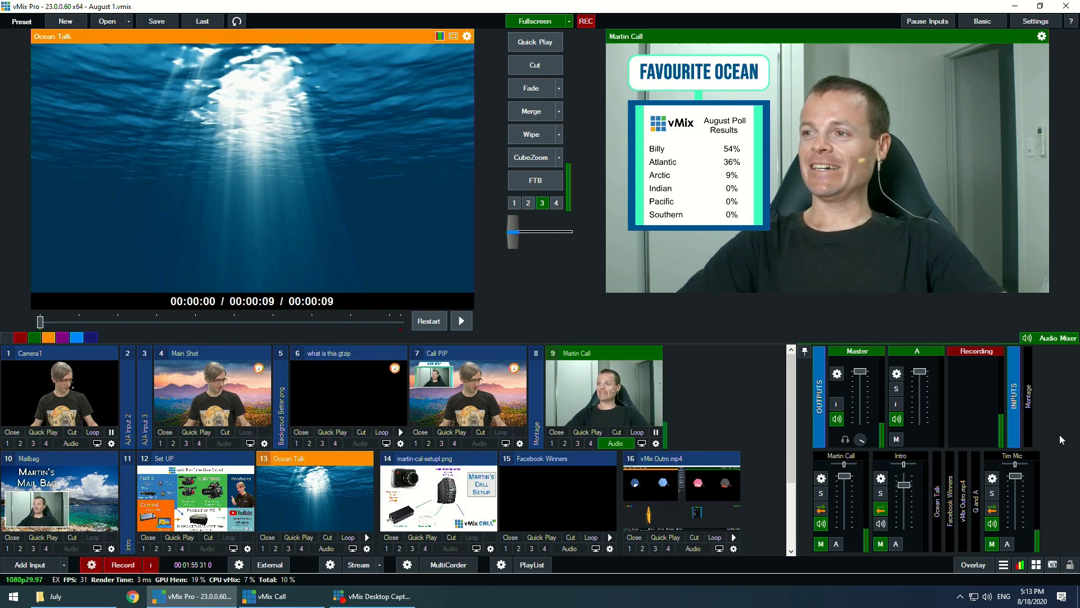
# Select the martin-cal-setupl.png diagram input to take it to Output.
pyautogui.click(212, 386)
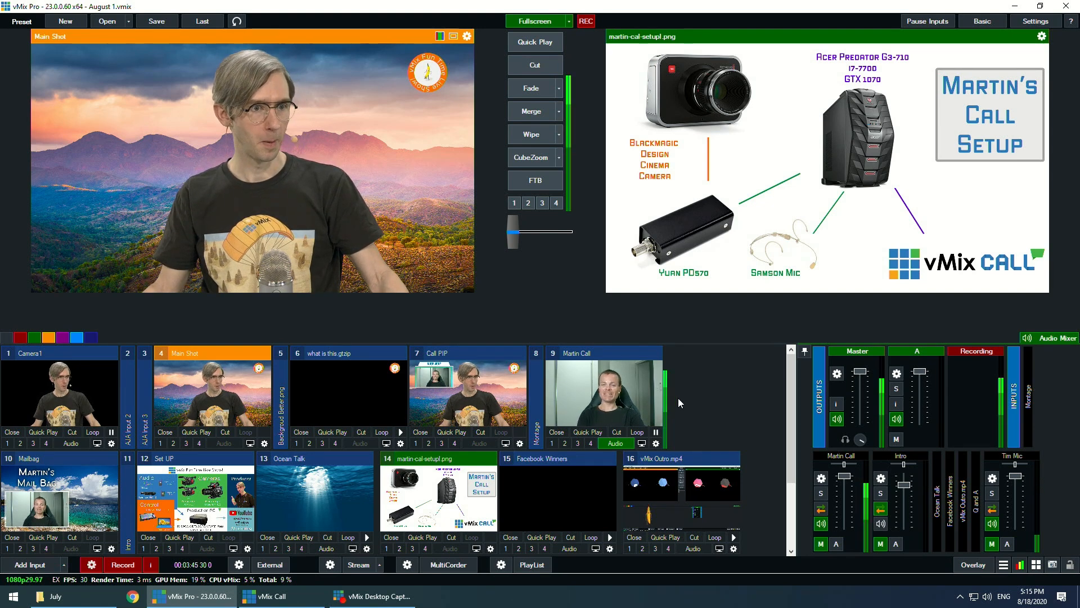
pyautogui.moveTo(711, 398)
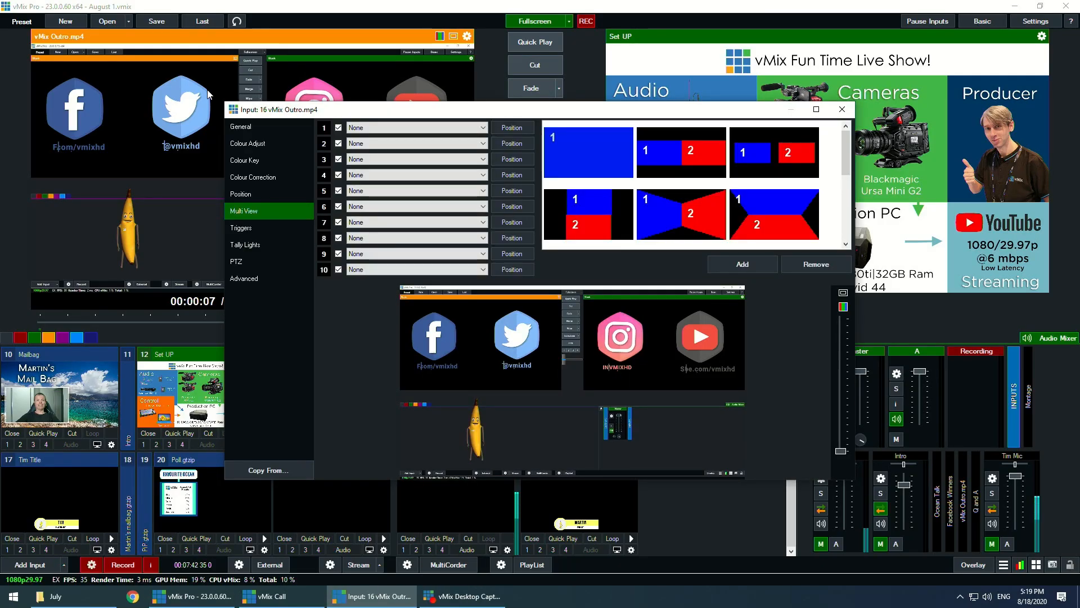
# View the vMix Outro.mp4 General settings (auto play, restart, pause), then close them.
pyautogui.click(240, 126)
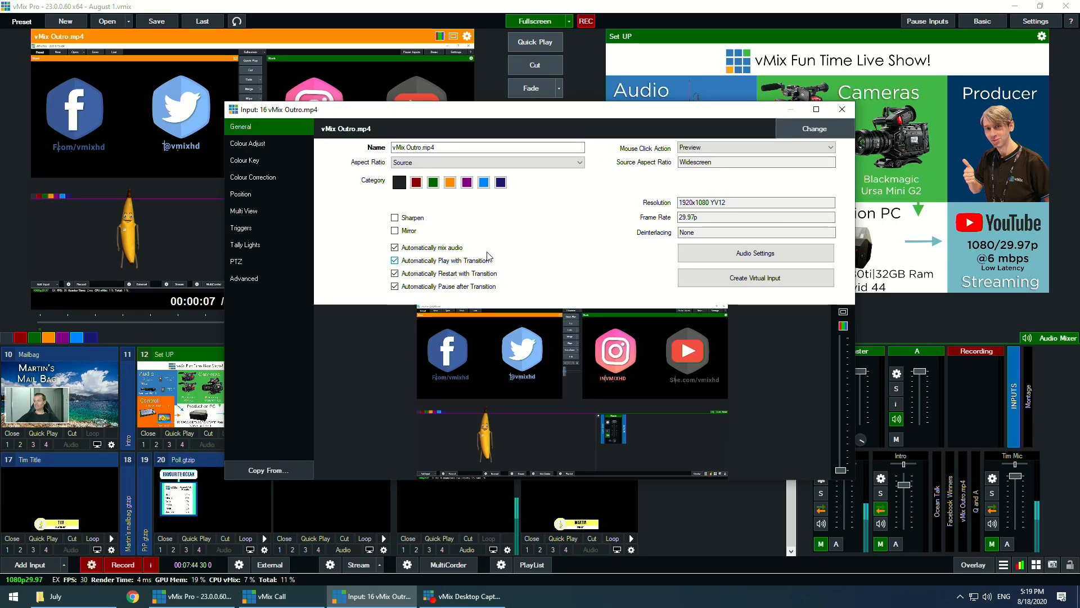
pyautogui.click(841, 109)
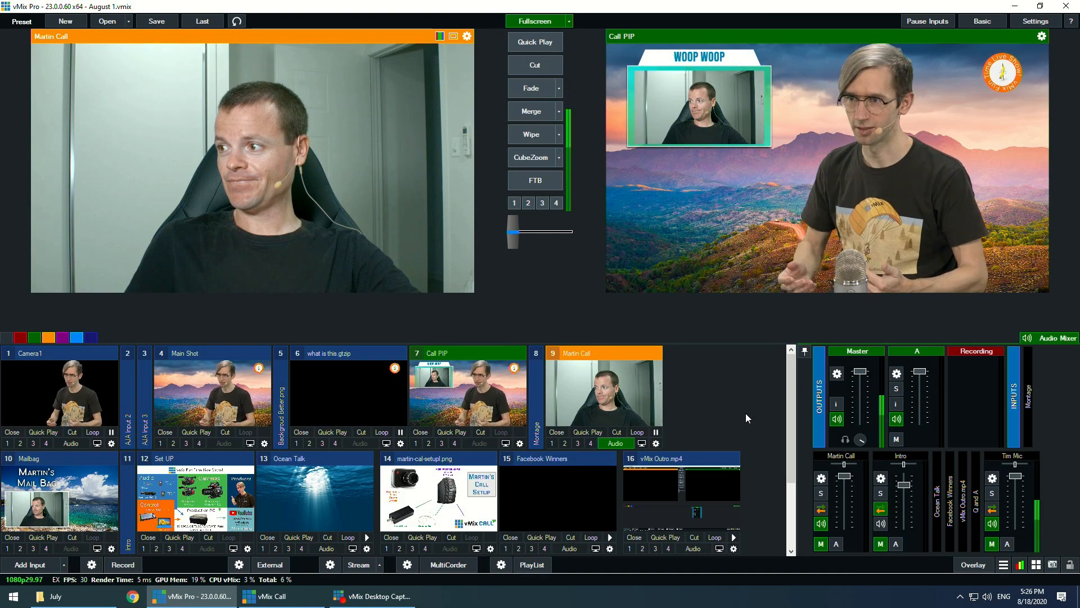
# Load the Martin Call input into Preview while Call PIP stays on Output.
pyautogui.click(358, 564)
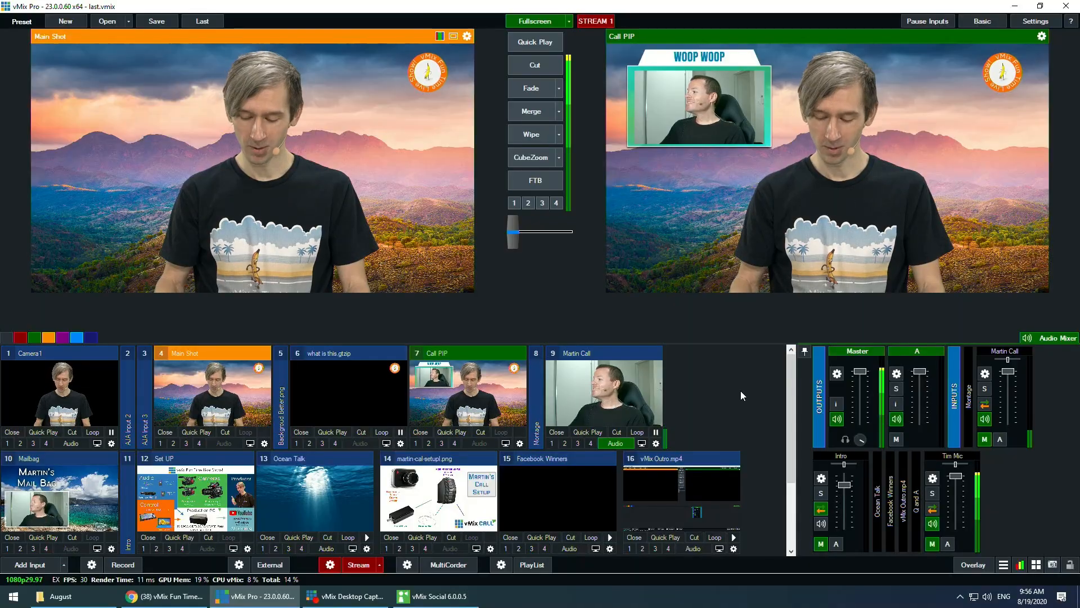